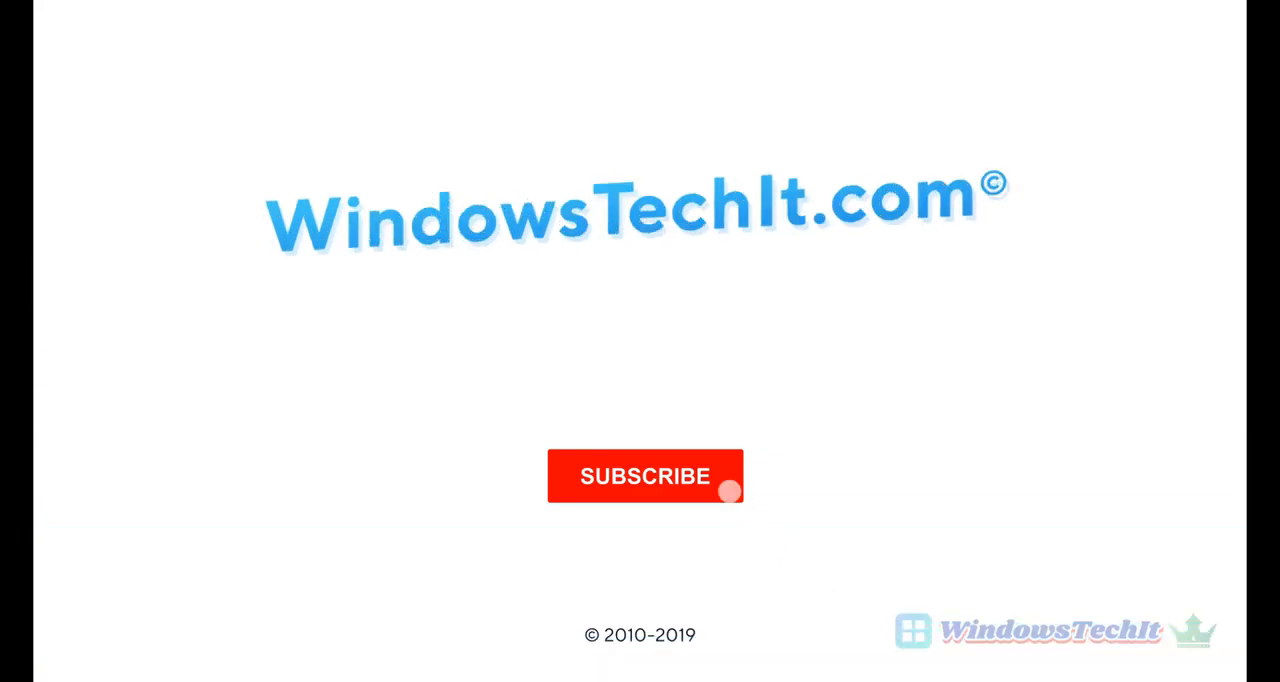
# From Appearance > Elements, start editing the 'Yoast SEO Meta Description Below Title' hook.
pyautogui.click(646, 476)
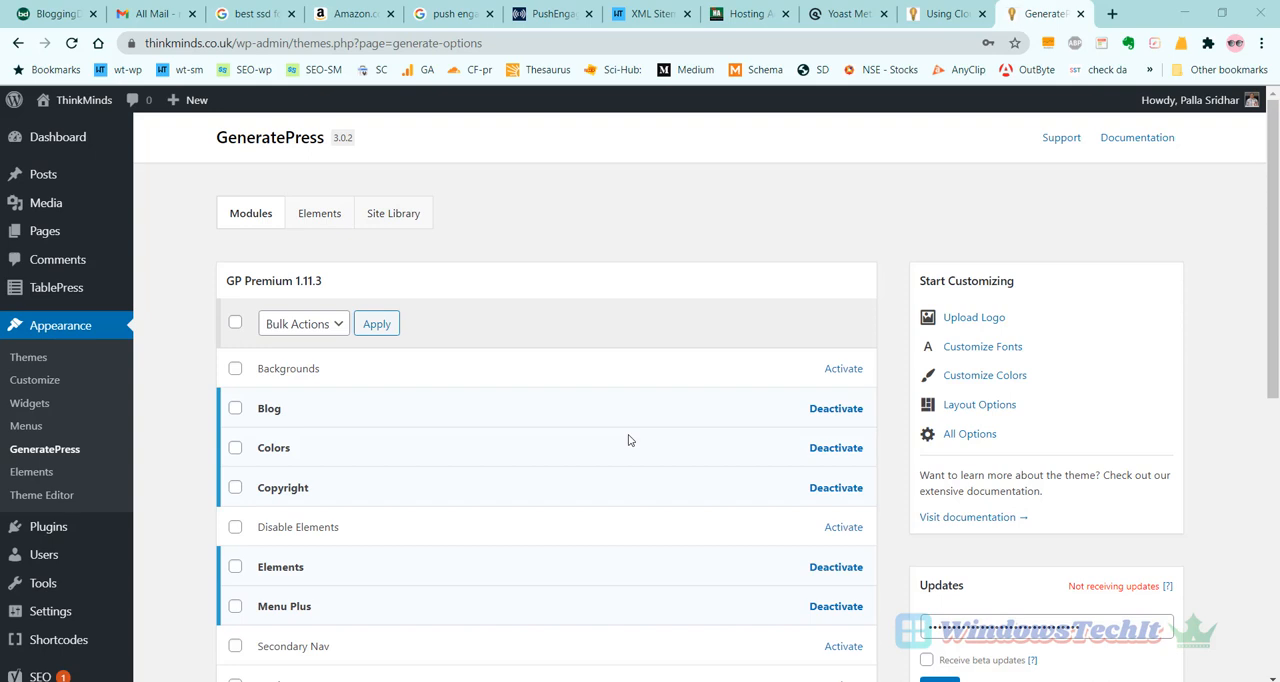
pyautogui.moveTo(628, 436)
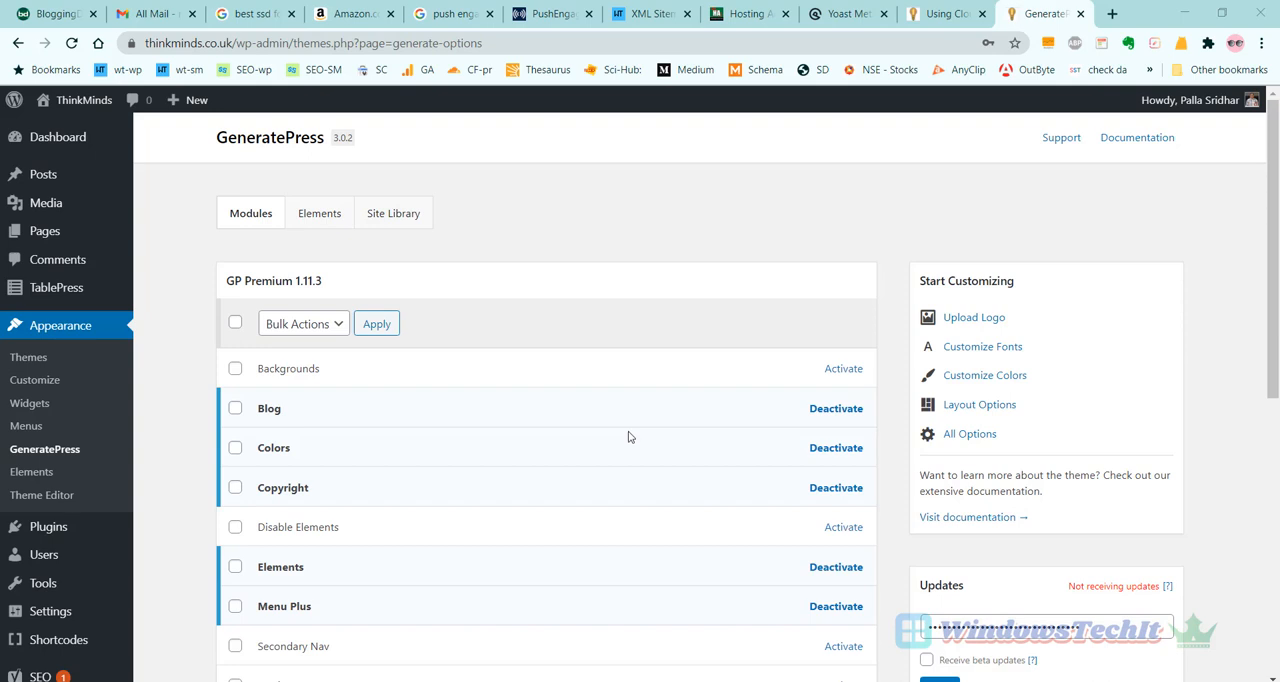
pyautogui.moveTo(72, 324)
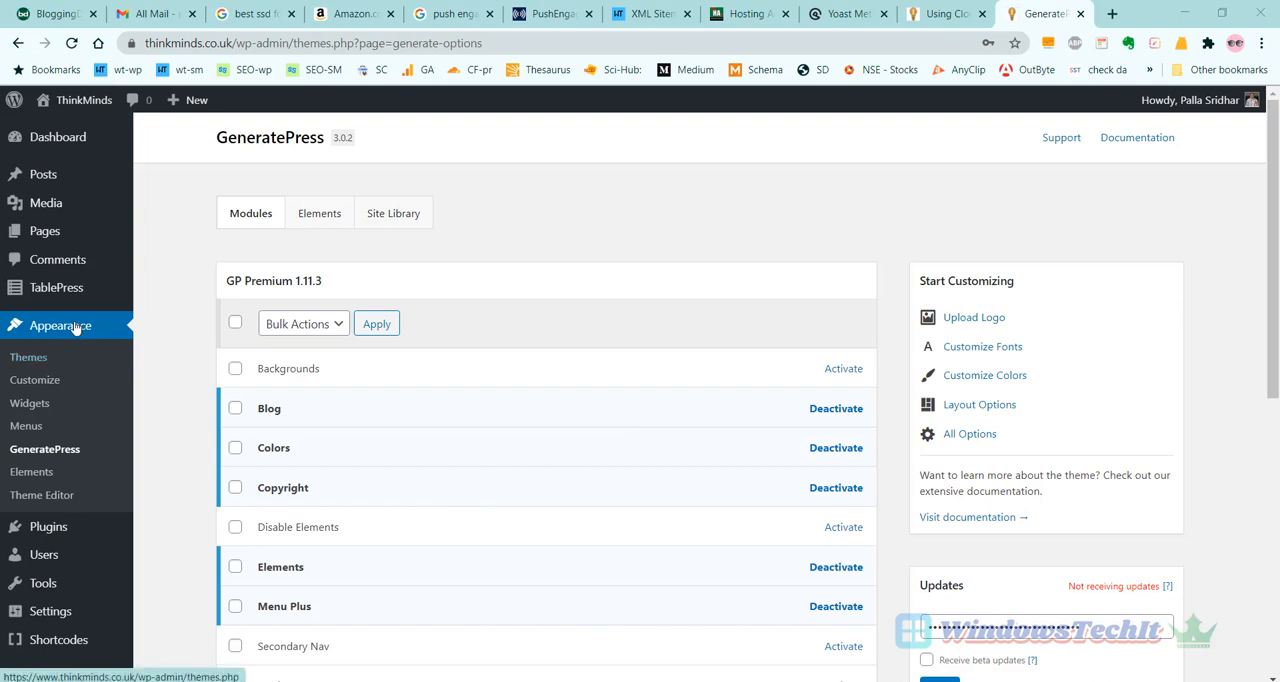
pyautogui.moveTo(44, 448)
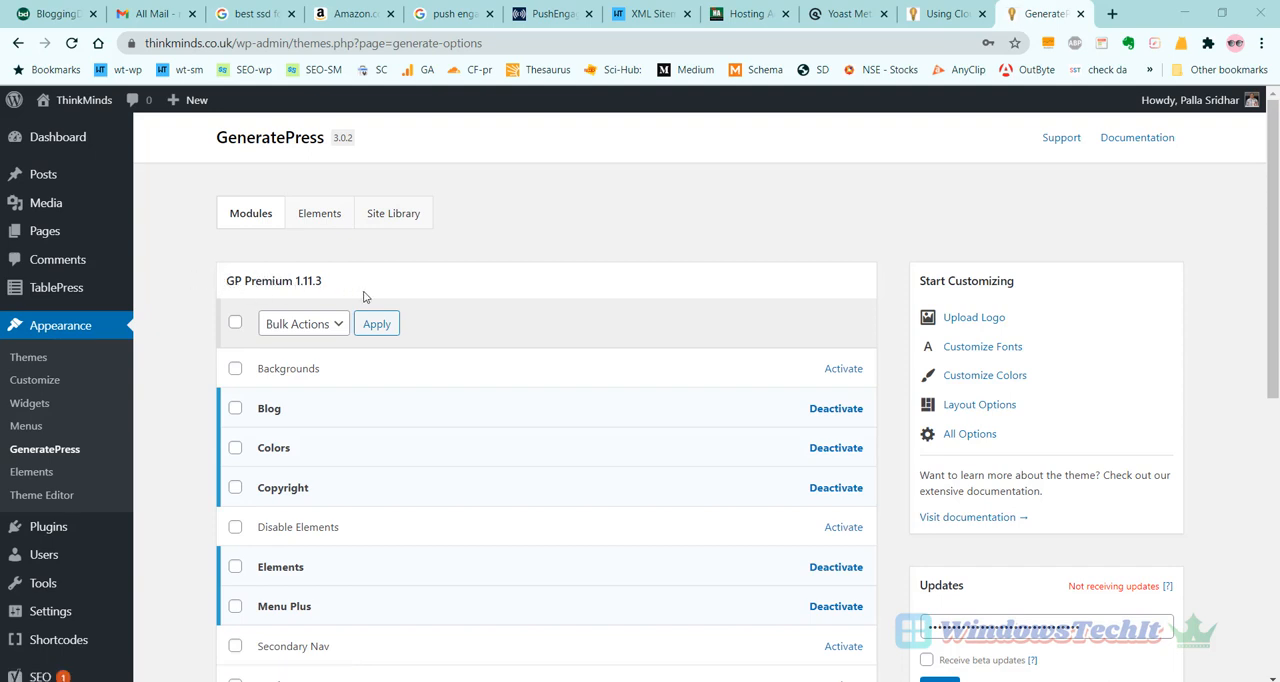
pyautogui.moveTo(552, 440)
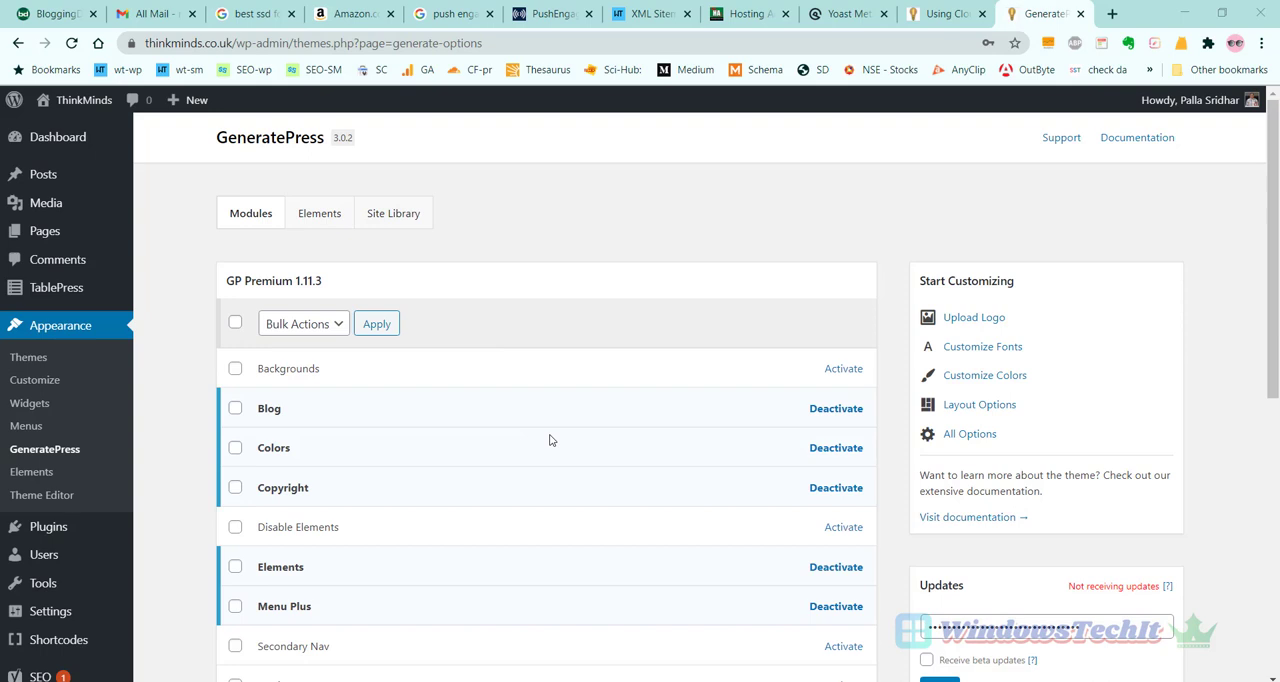
pyautogui.scroll(-3)
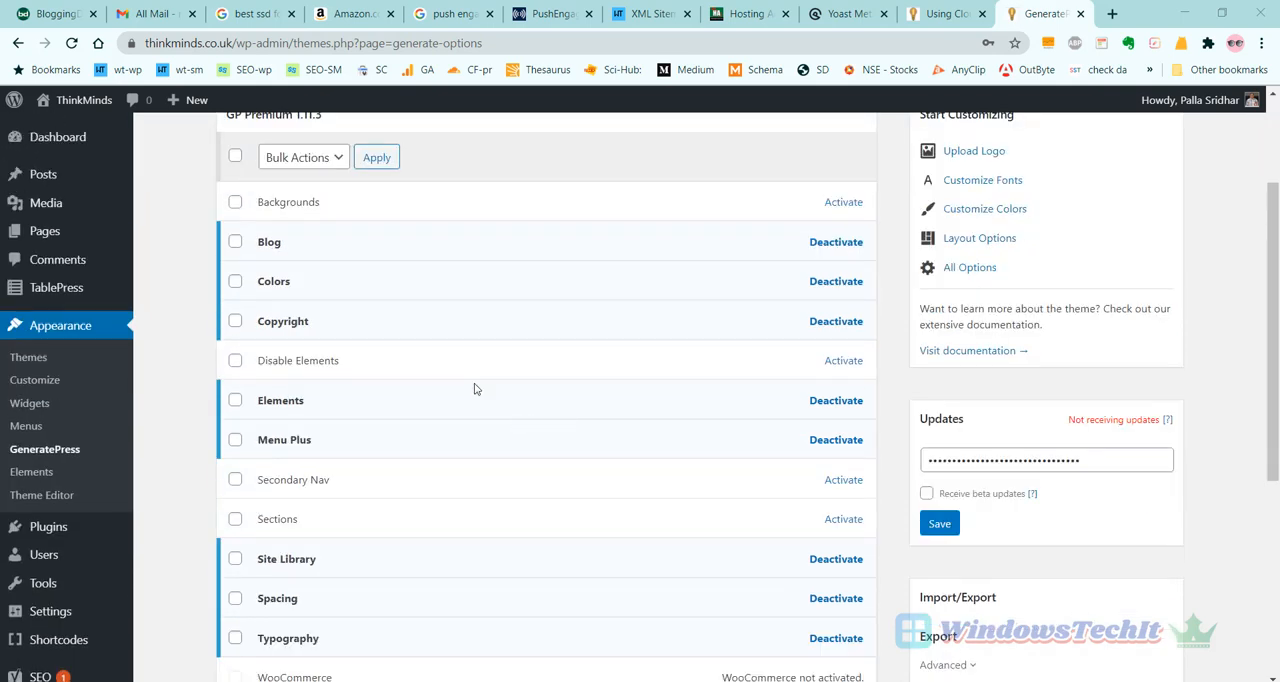
pyautogui.moveTo(260, 426)
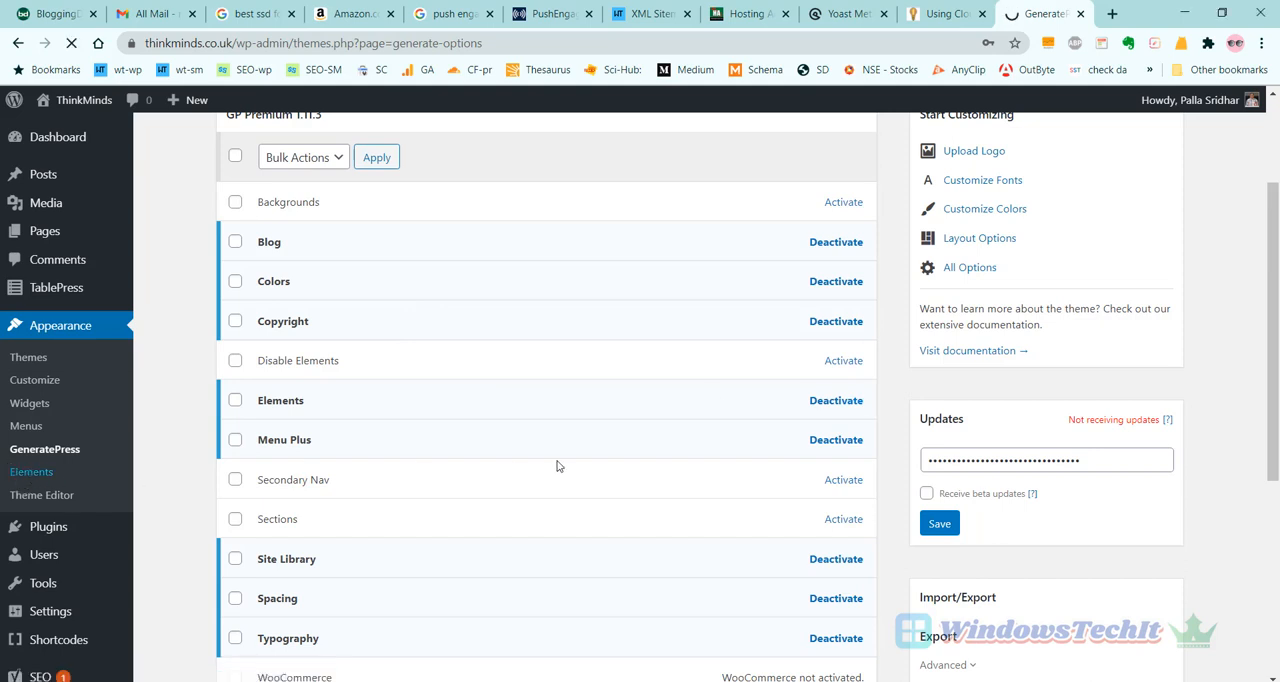
pyautogui.click(32, 472)
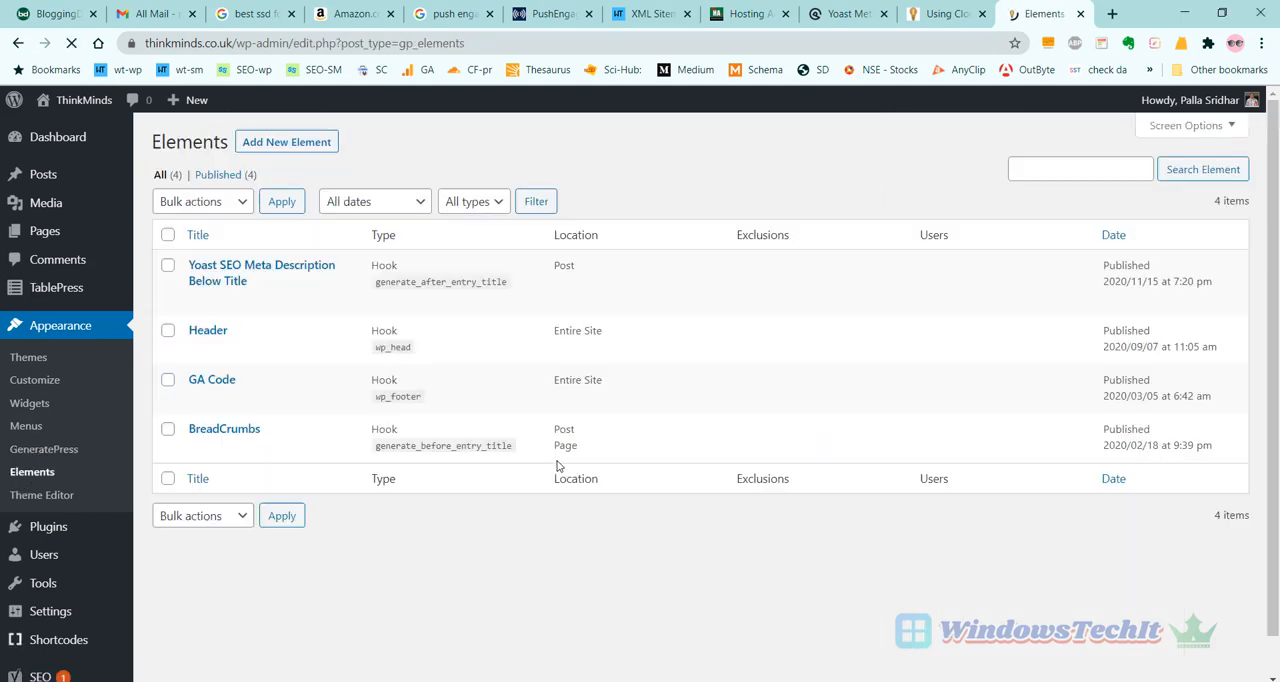
pyautogui.moveTo(260, 272)
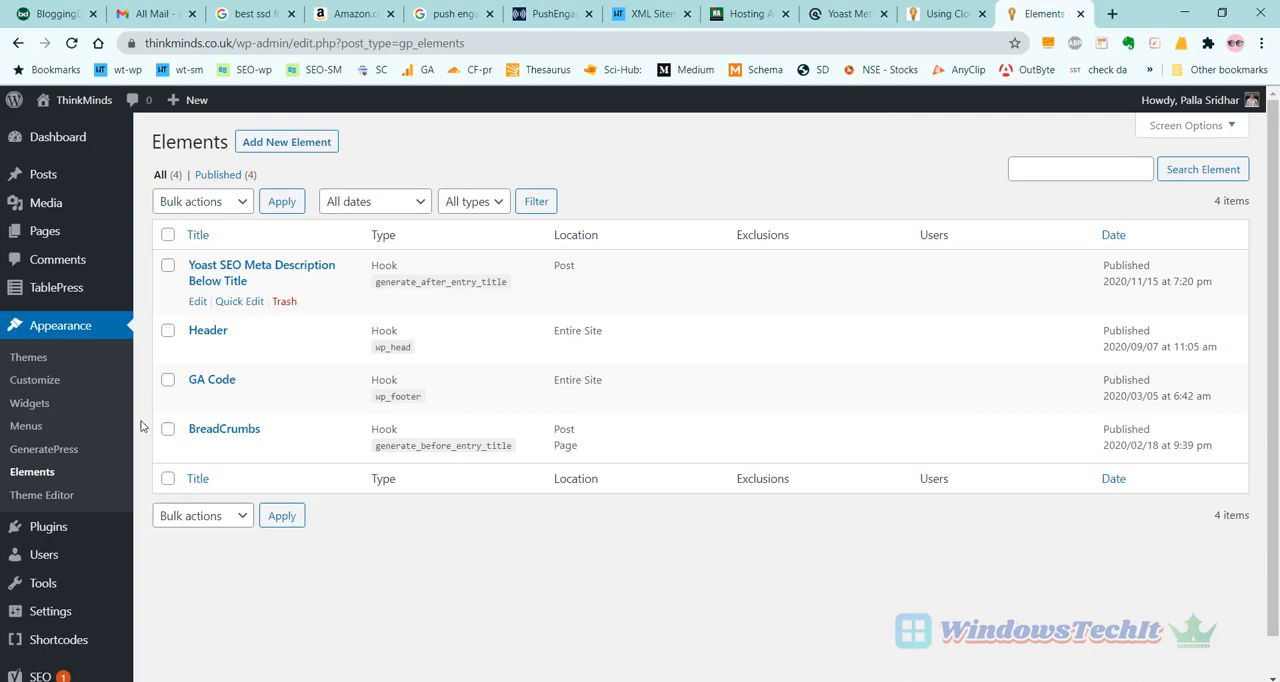
pyautogui.moveTo(226, 188)
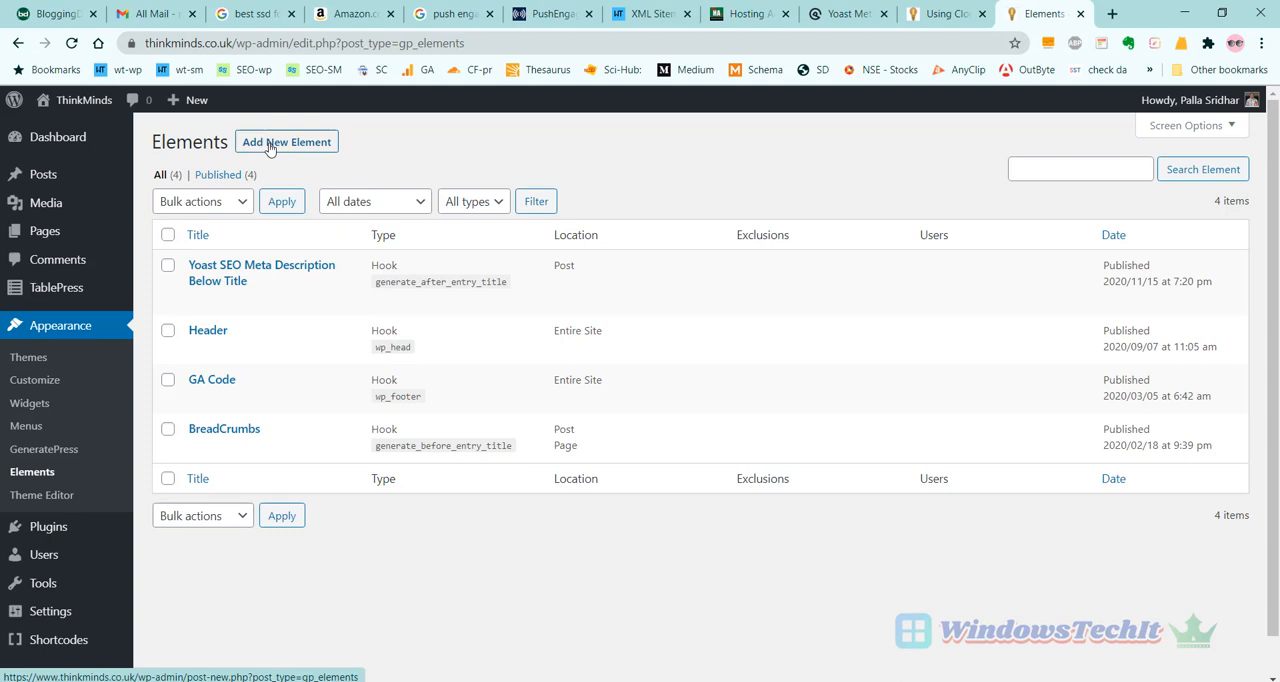
pyautogui.moveTo(204, 272)
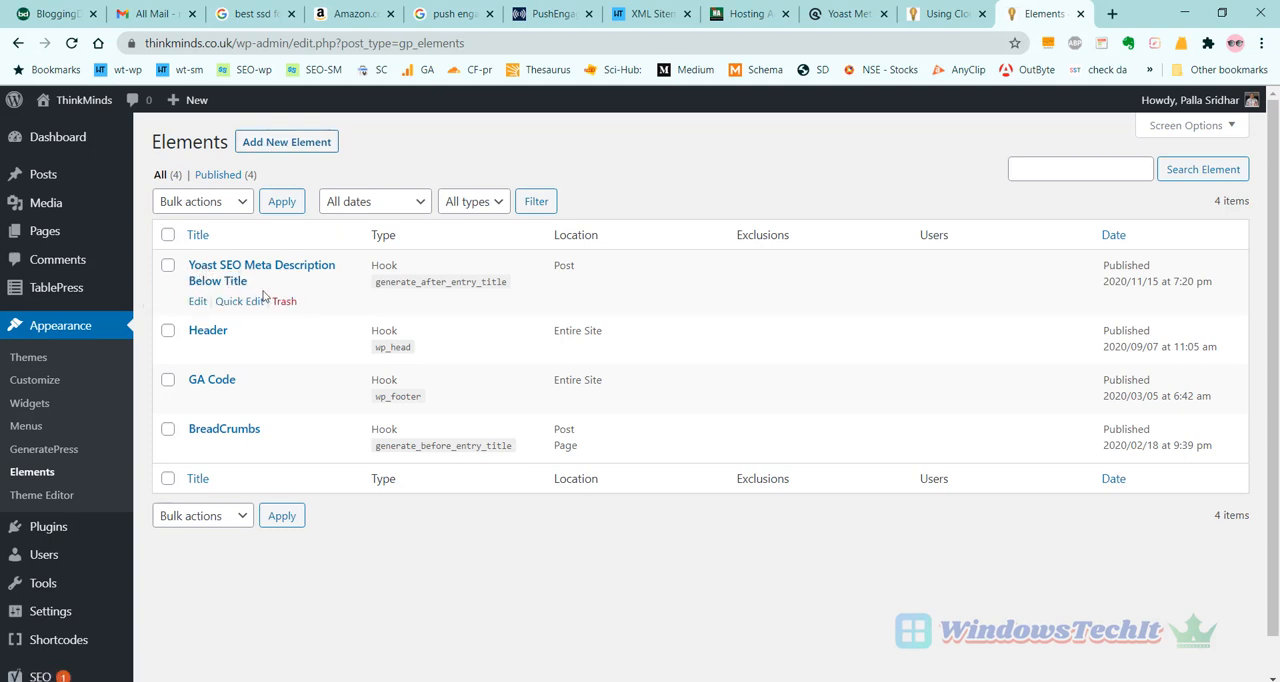
pyautogui.moveTo(196, 308)
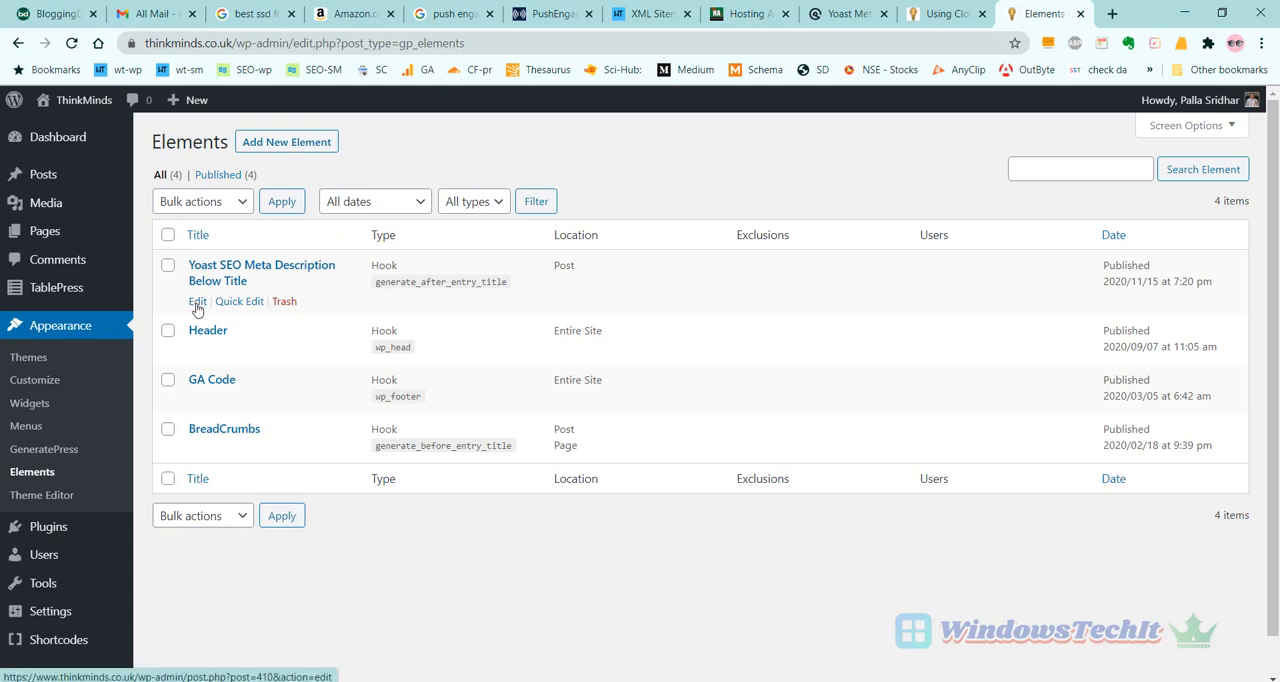
pyautogui.click(196, 300)
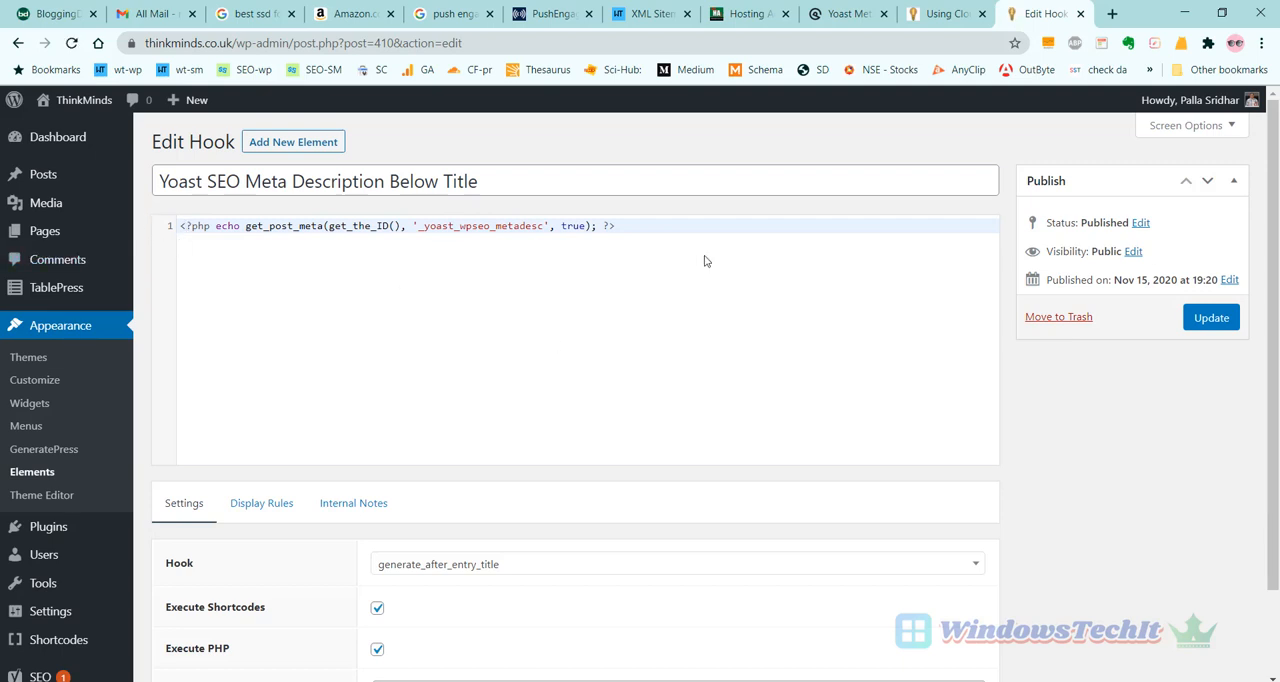
pyautogui.moveTo(308, 264)
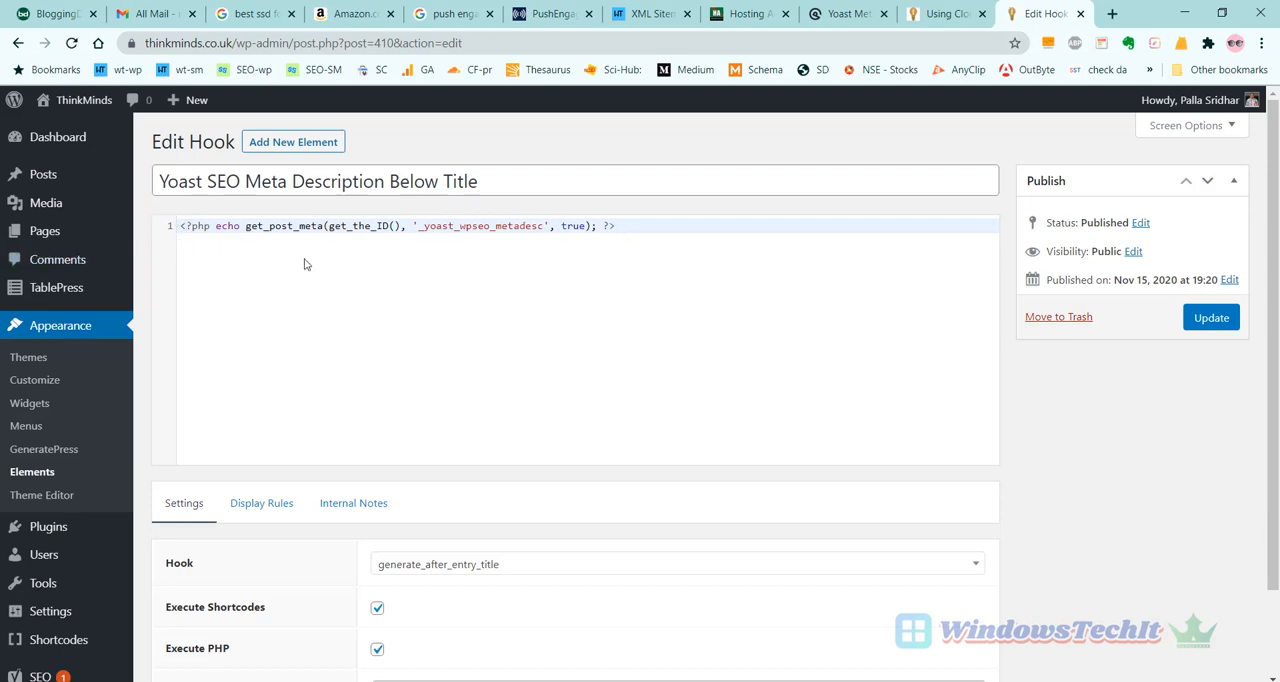
pyautogui.moveTo(432, 378)
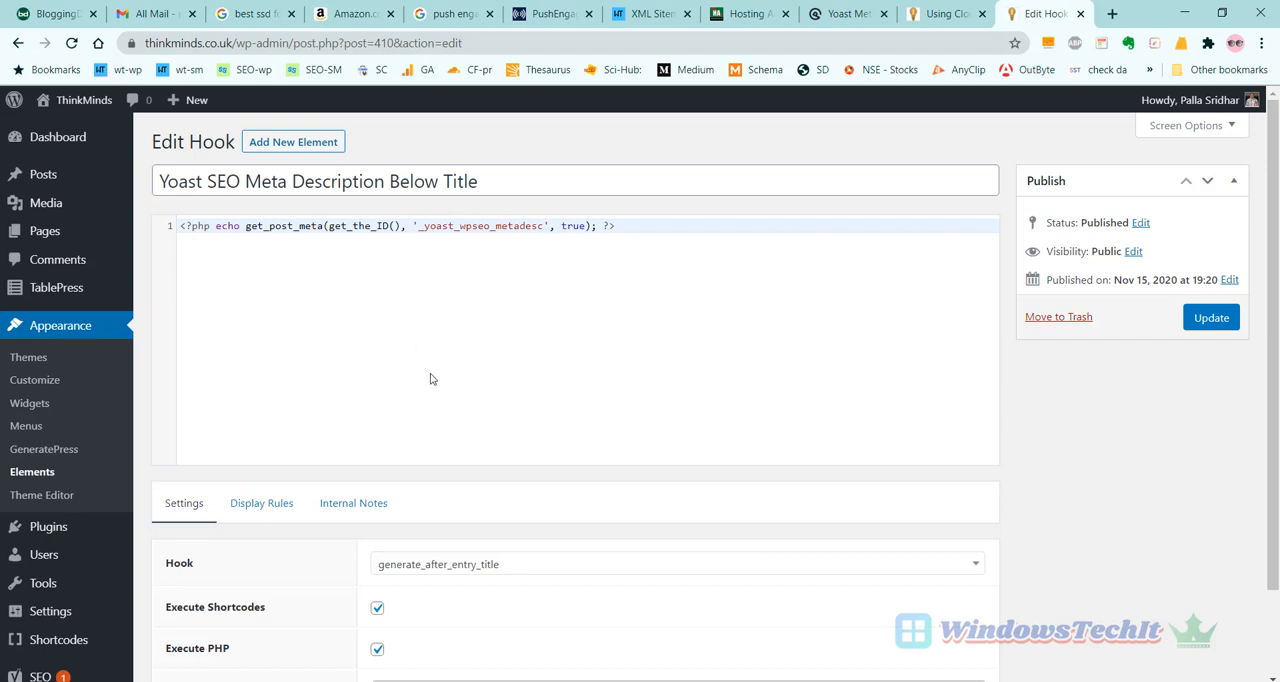
pyautogui.moveTo(404, 584)
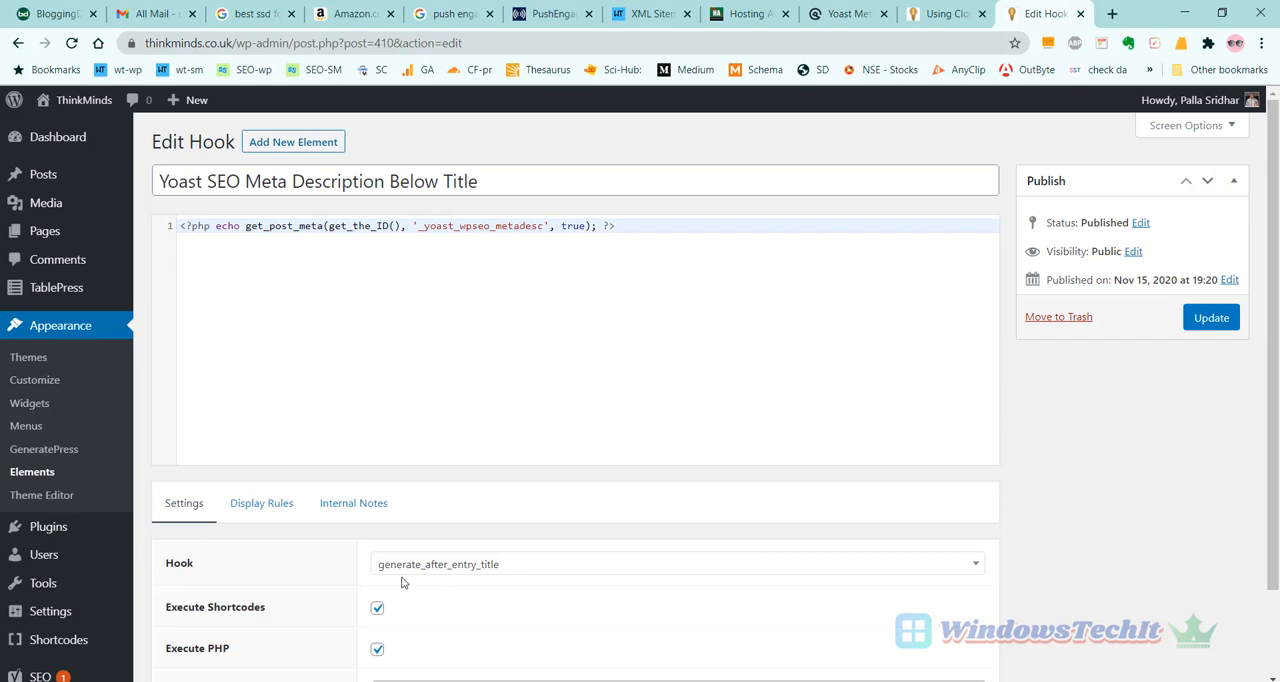
pyautogui.moveTo(488, 584)
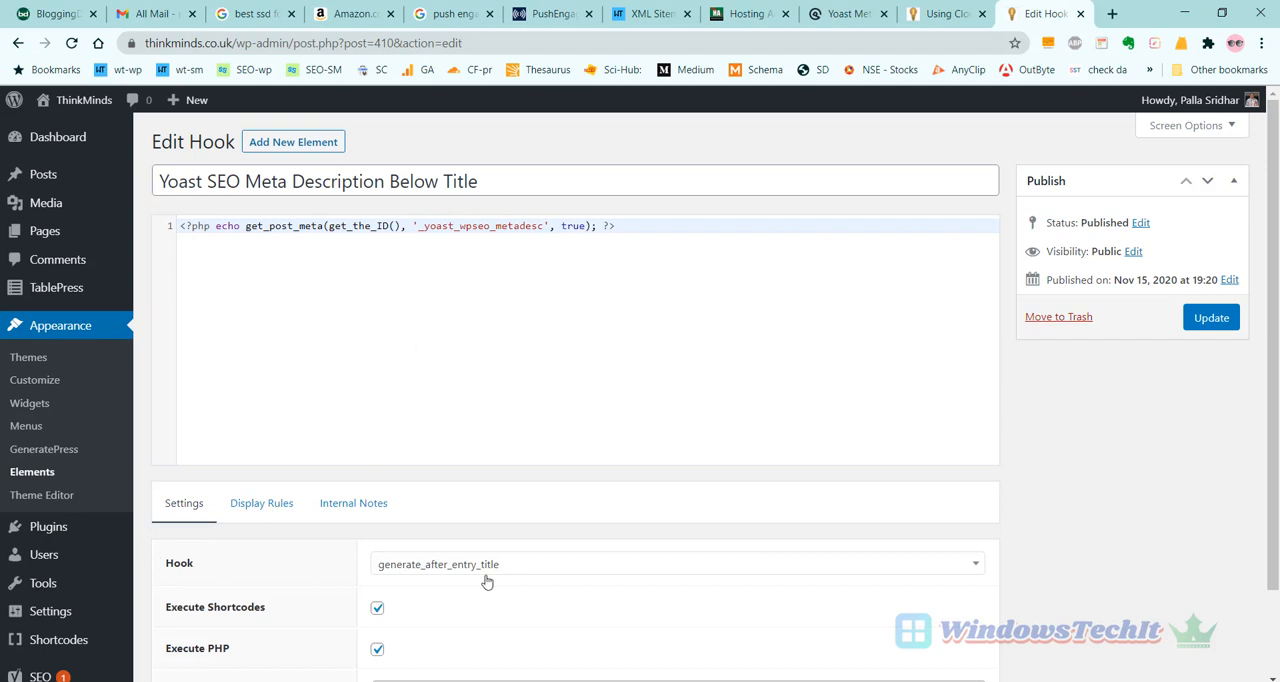
pyautogui.moveTo(376, 360)
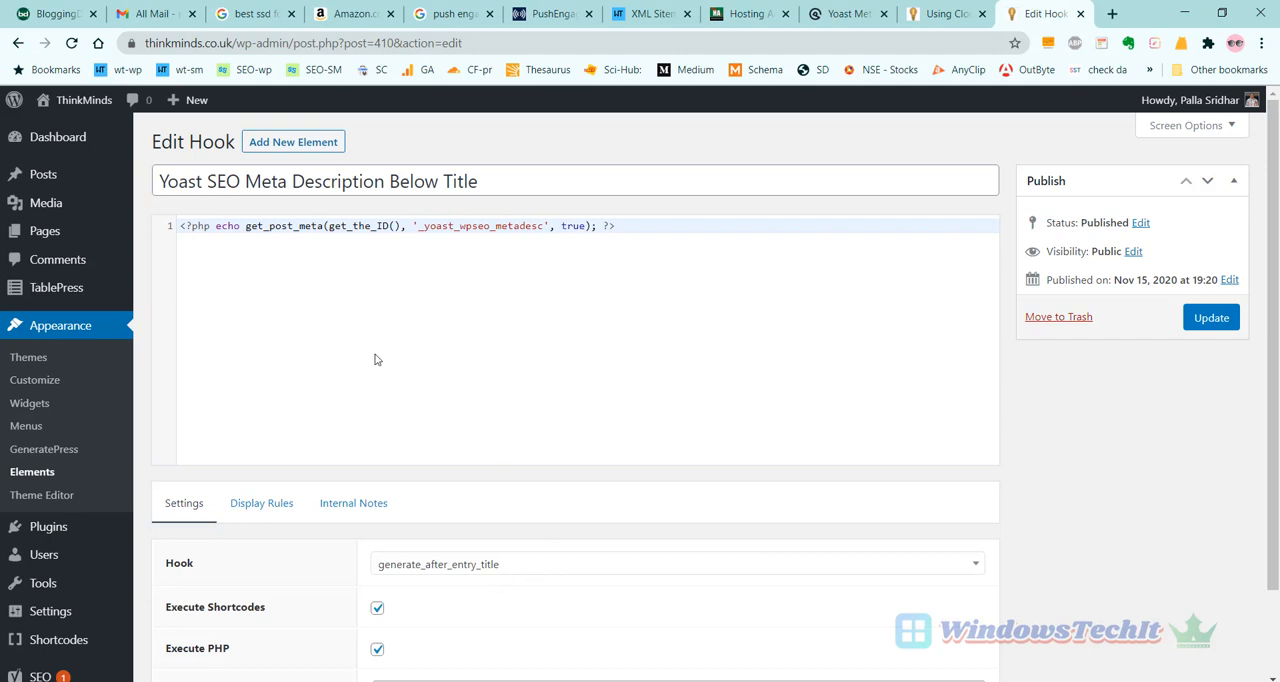
pyautogui.scroll(-3)
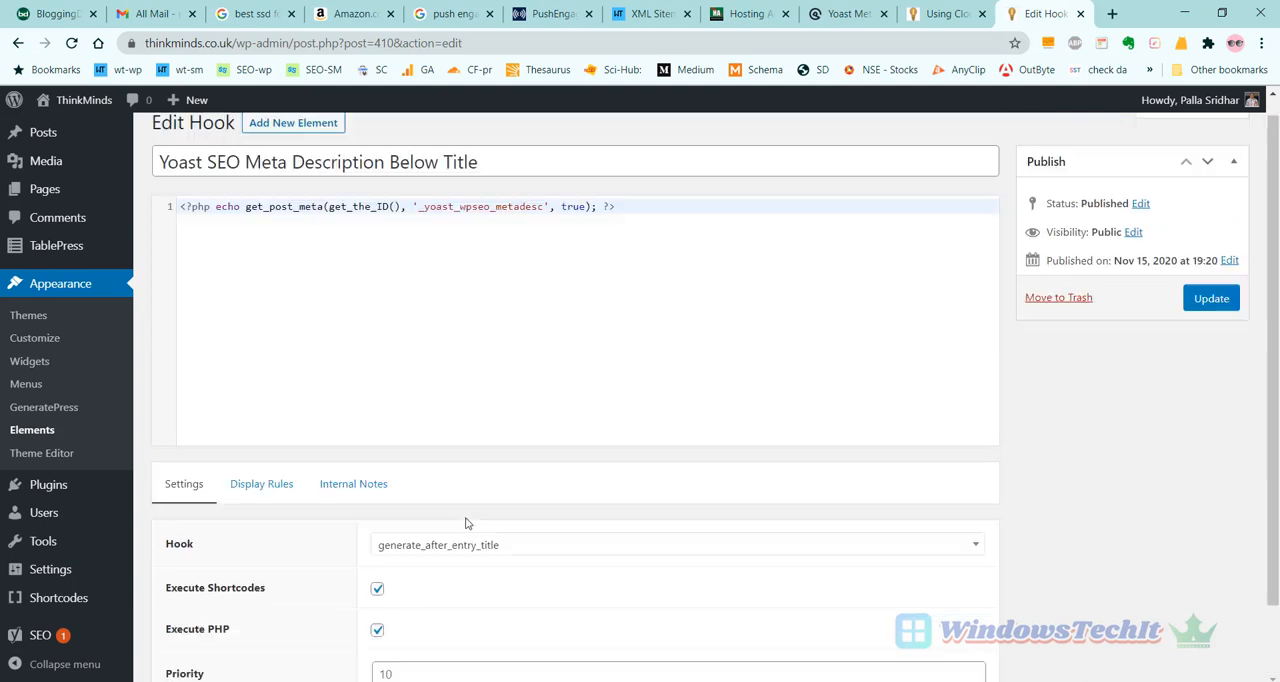
# Show the hook's Display Rules, confirming the location targets Post / All Posts.
pyautogui.click(260, 504)
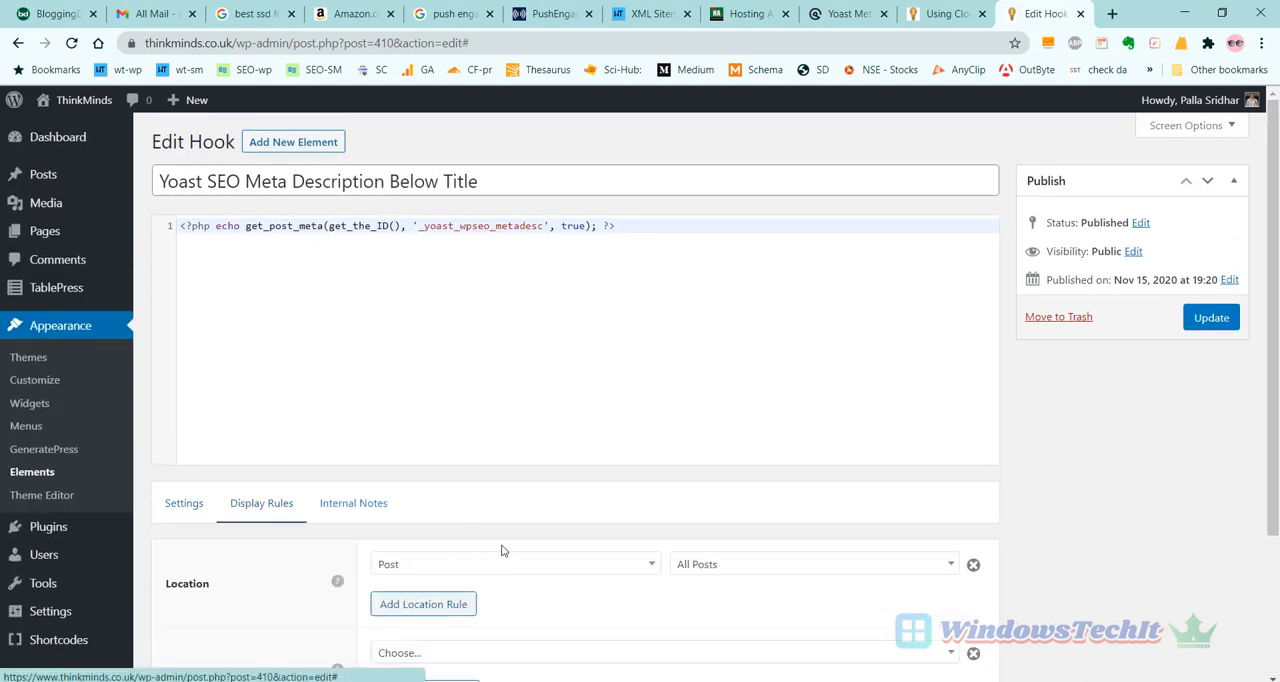
pyautogui.moveTo(388, 580)
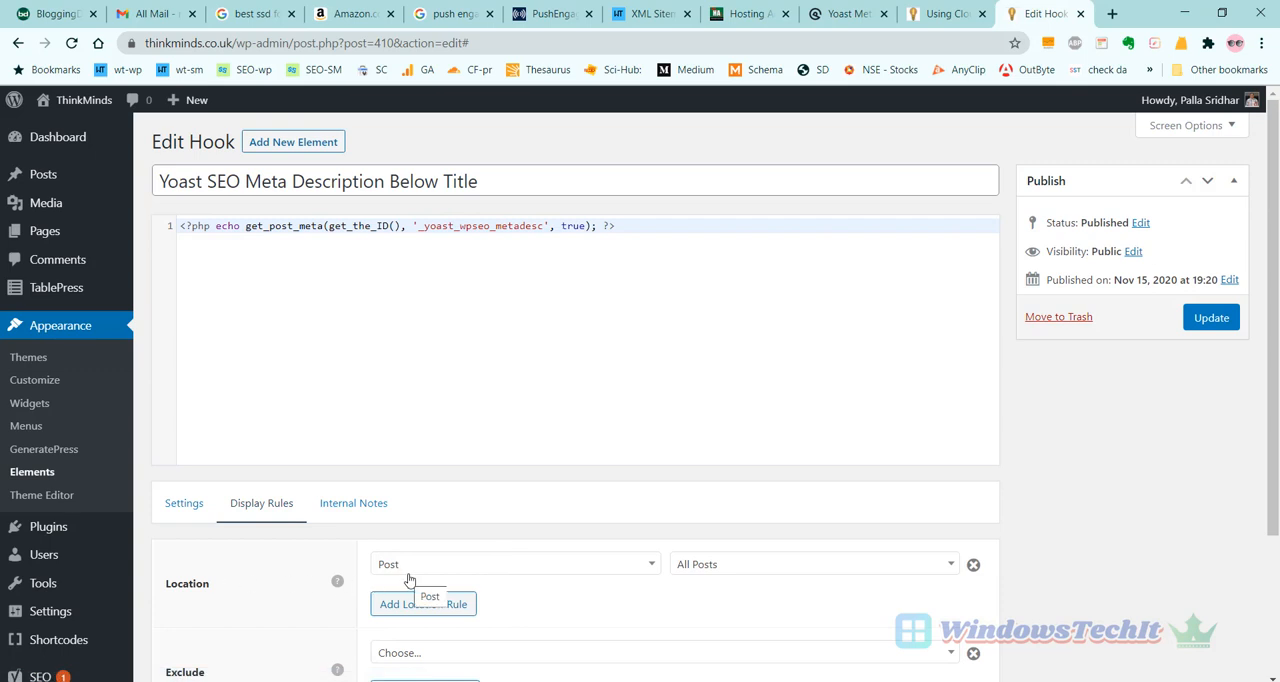
pyautogui.moveTo(672, 584)
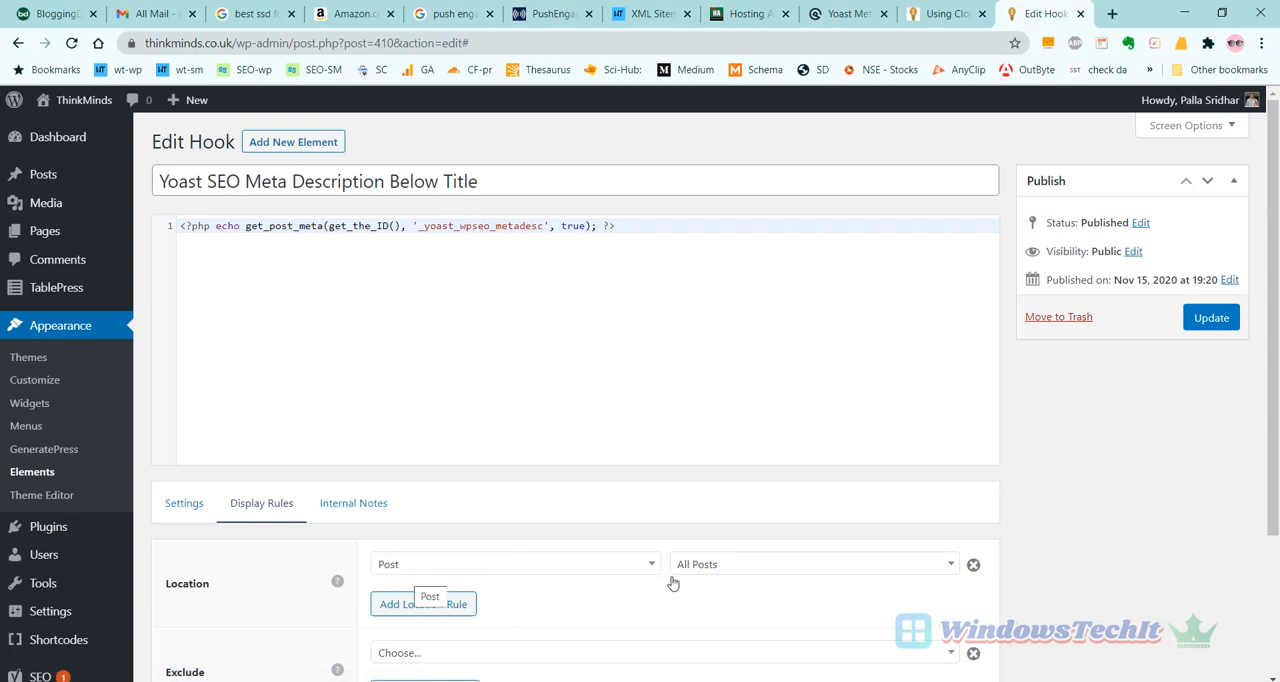
pyautogui.moveTo(638, 570)
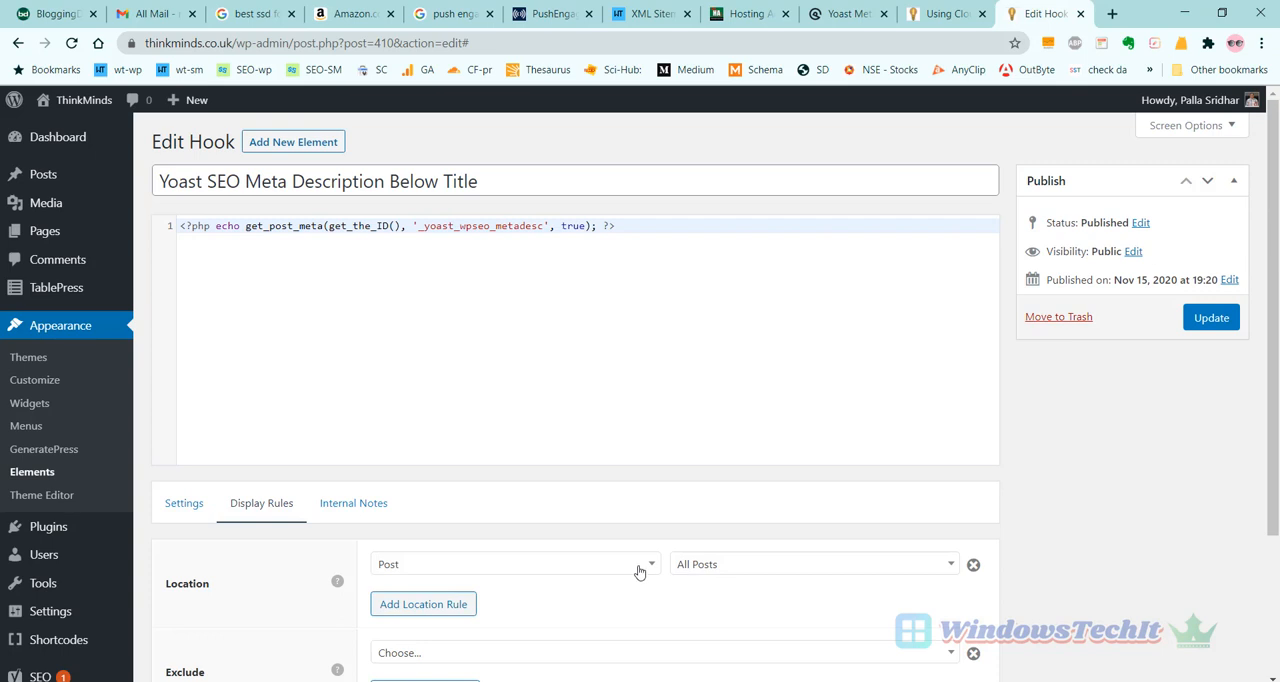
pyautogui.moveTo(604, 486)
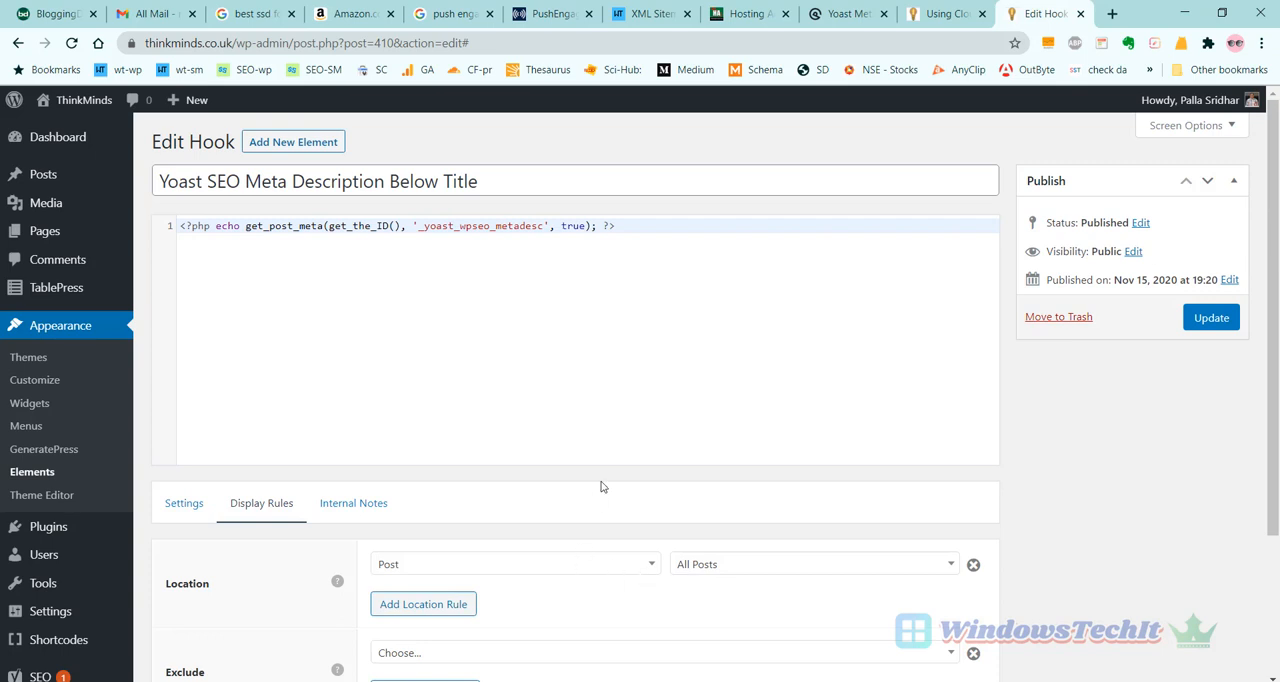
pyautogui.moveTo(444, 356)
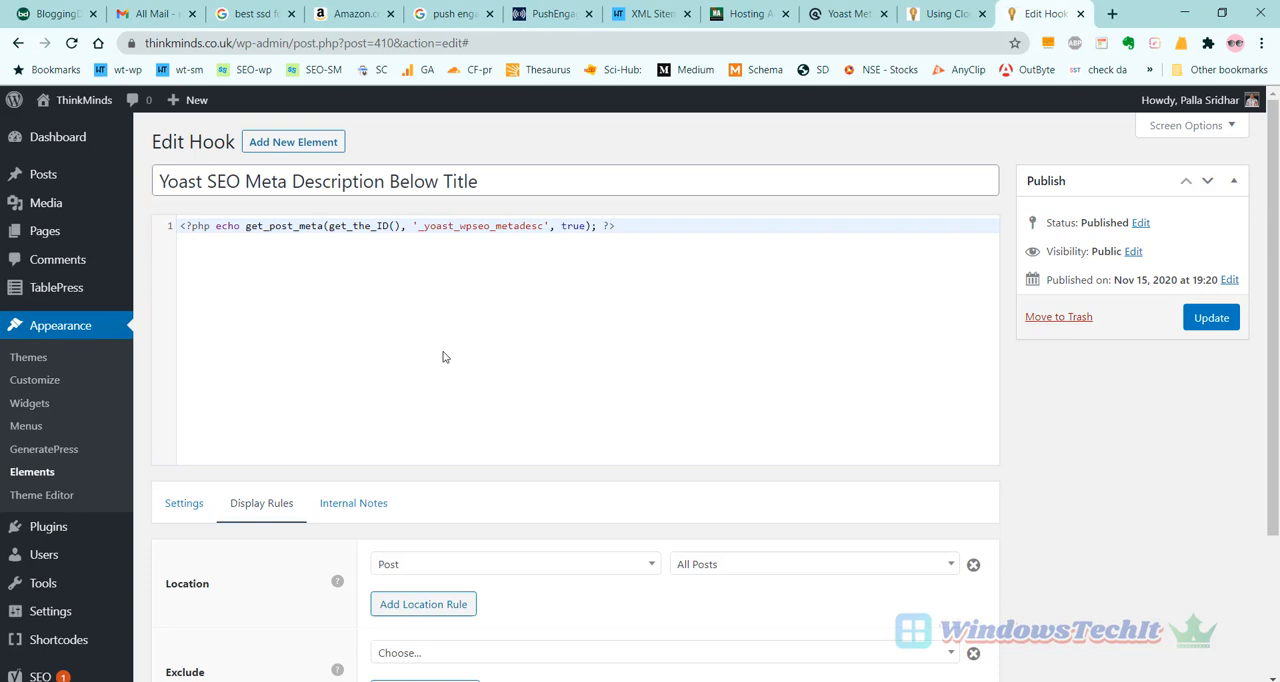
pyautogui.moveTo(640, 396)
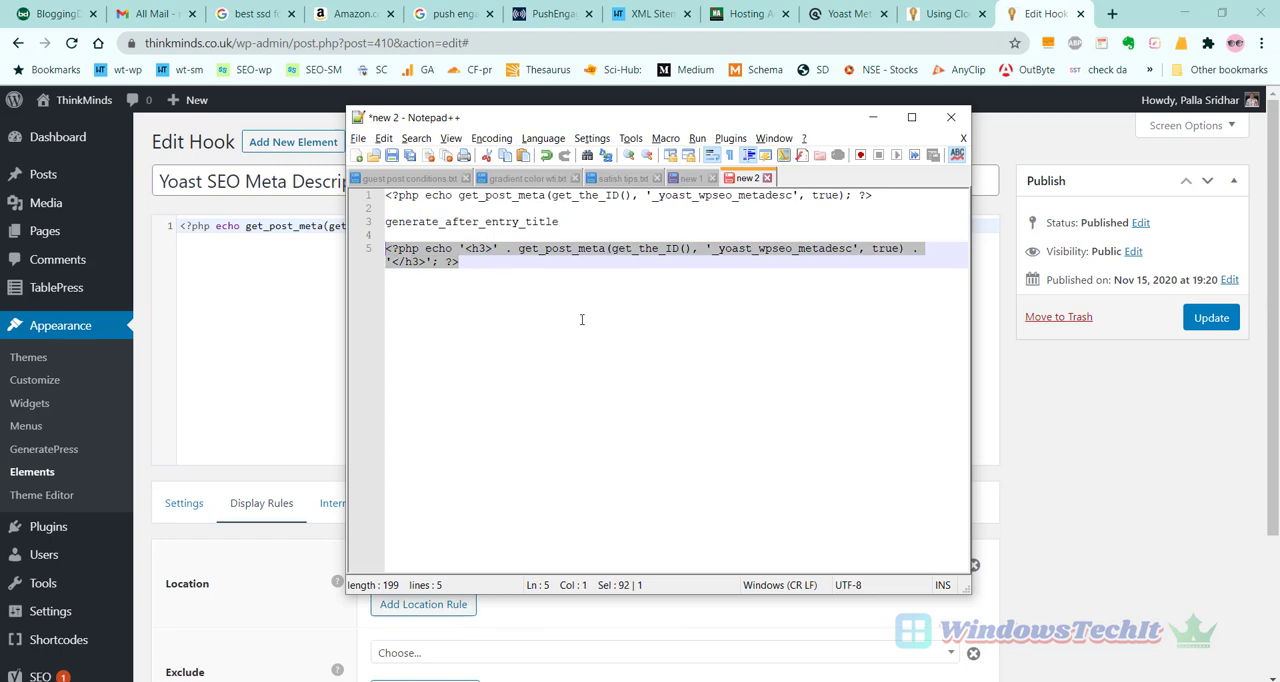
# Update the hook with the h3-wrapped meta description code and switch to a live post.
pyautogui.click(962, 116)
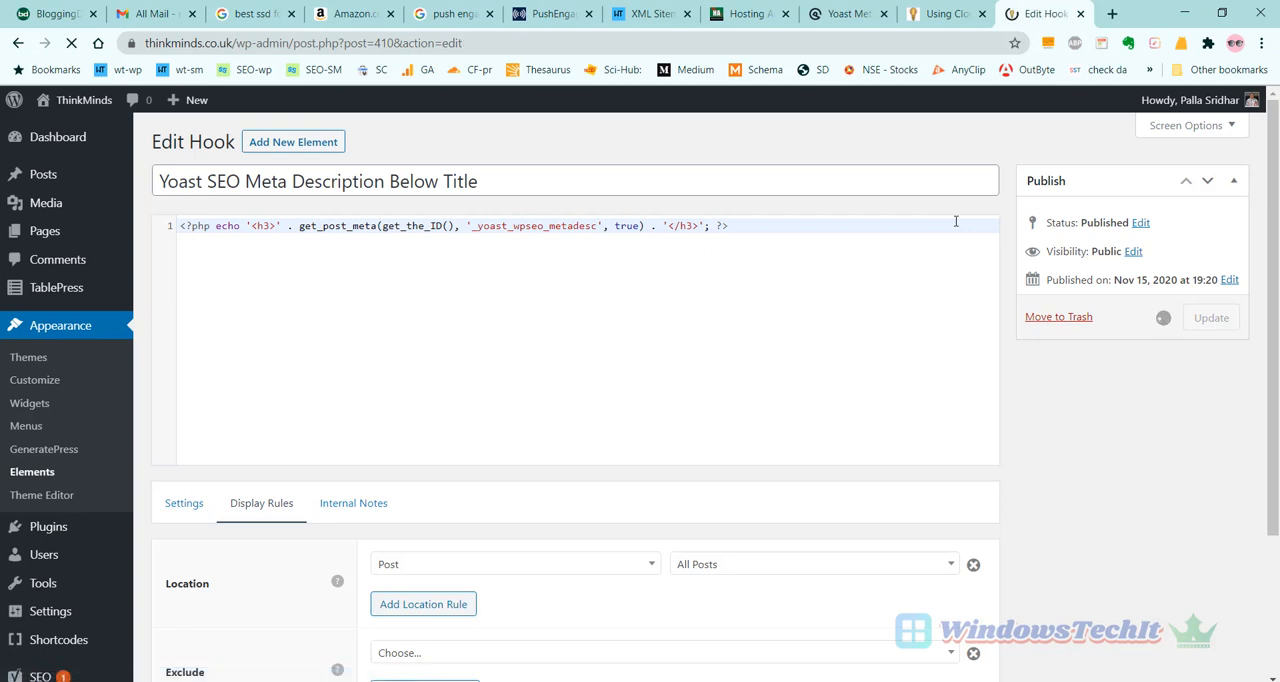
pyautogui.click(944, 12)
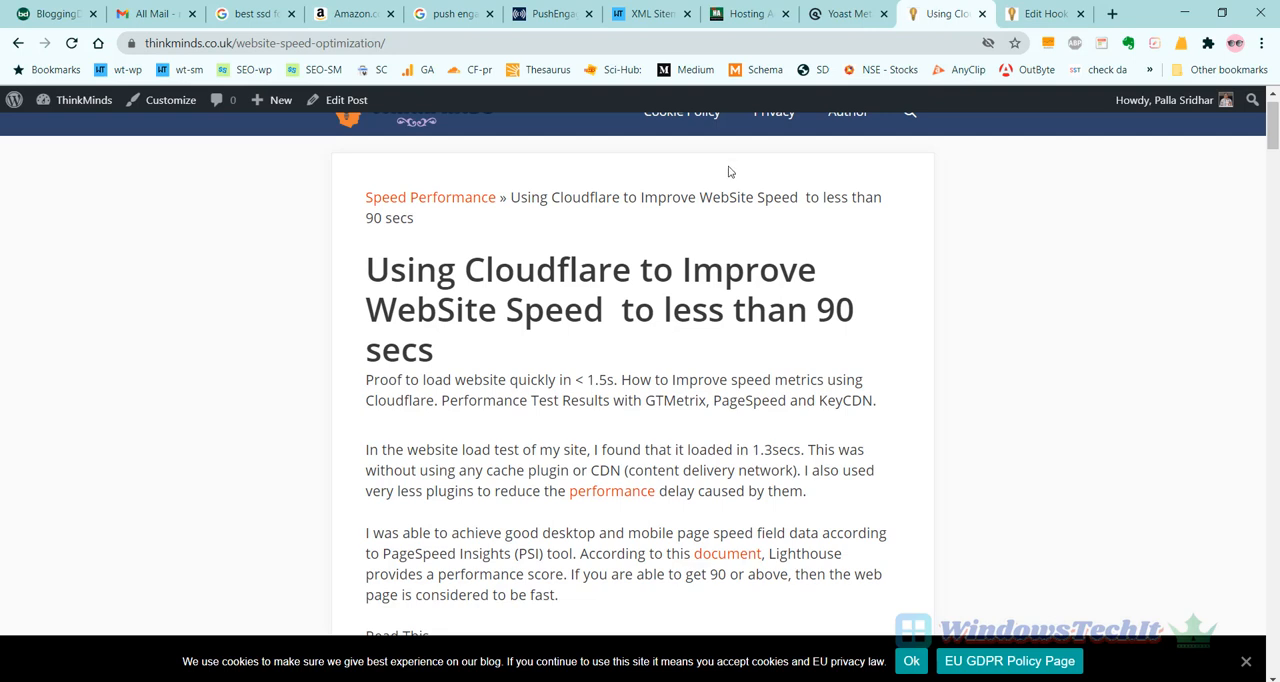